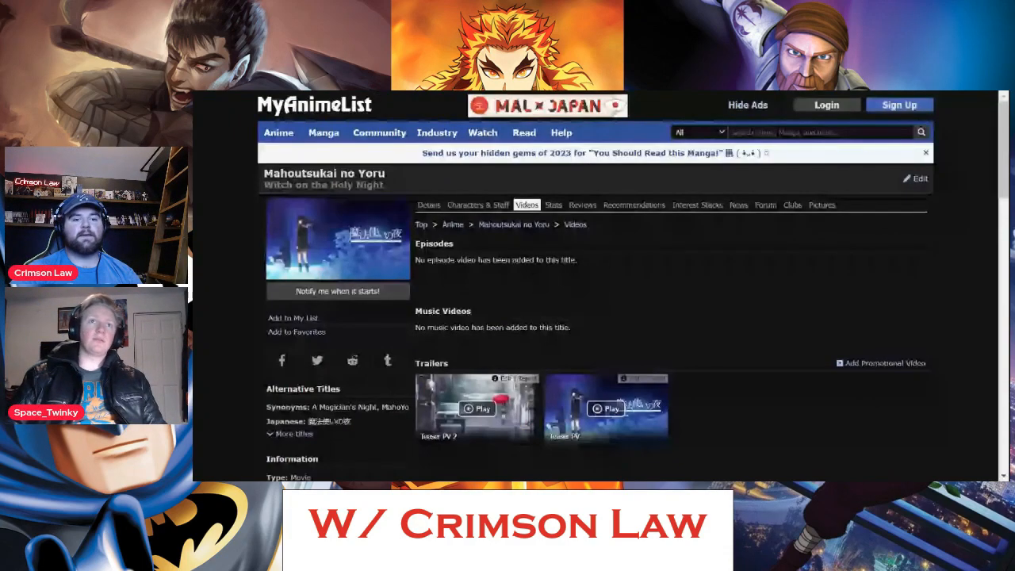
Scroll down to the Trailers row showing Teaser PV and Teaser PV 2
scroll(down, 3)
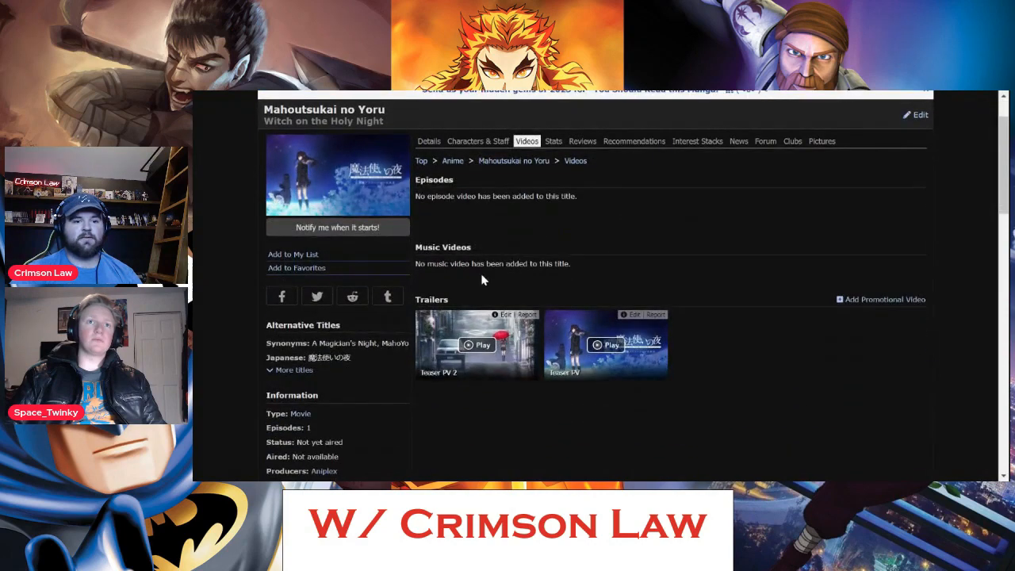
scroll(down, 3)
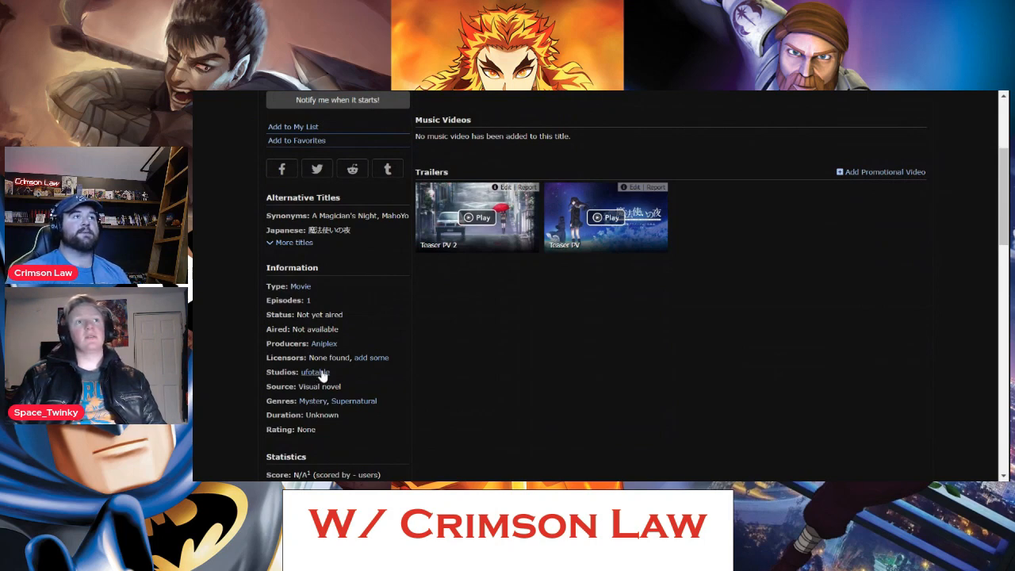
mouse_move(448, 322)
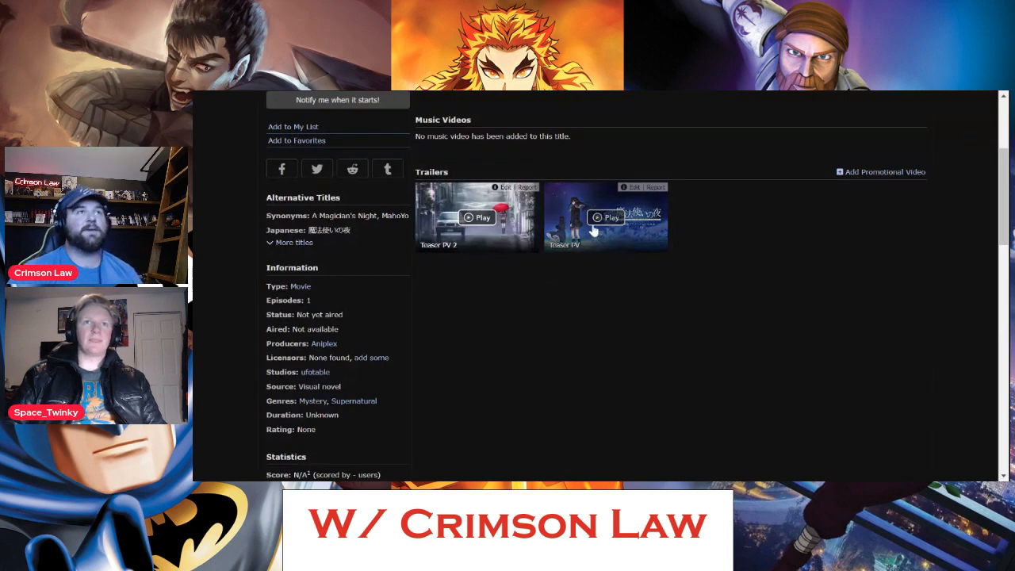
Open the Teaser PV trailer and play it in the YouTube player
click(605, 217)
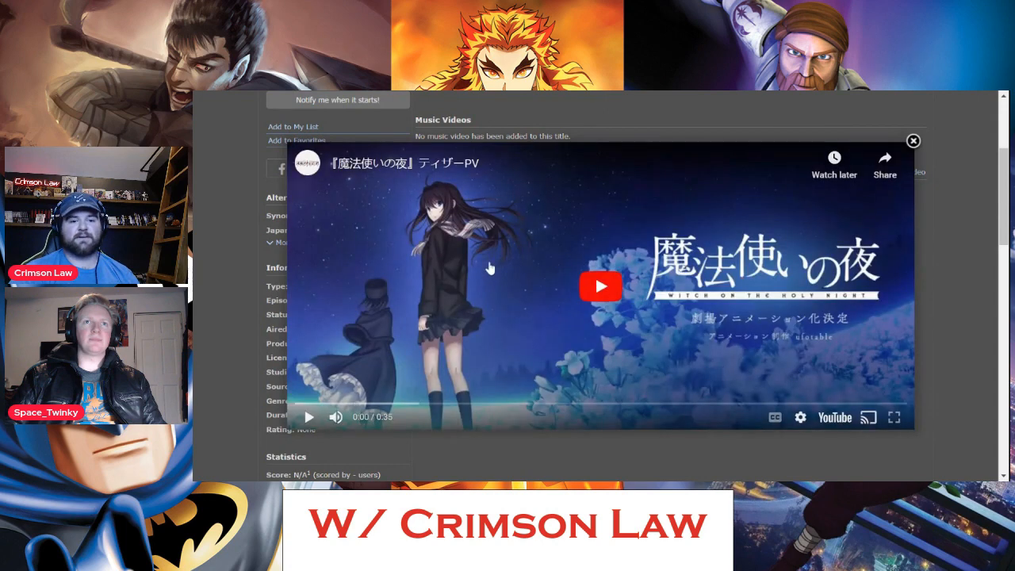
click(600, 287)
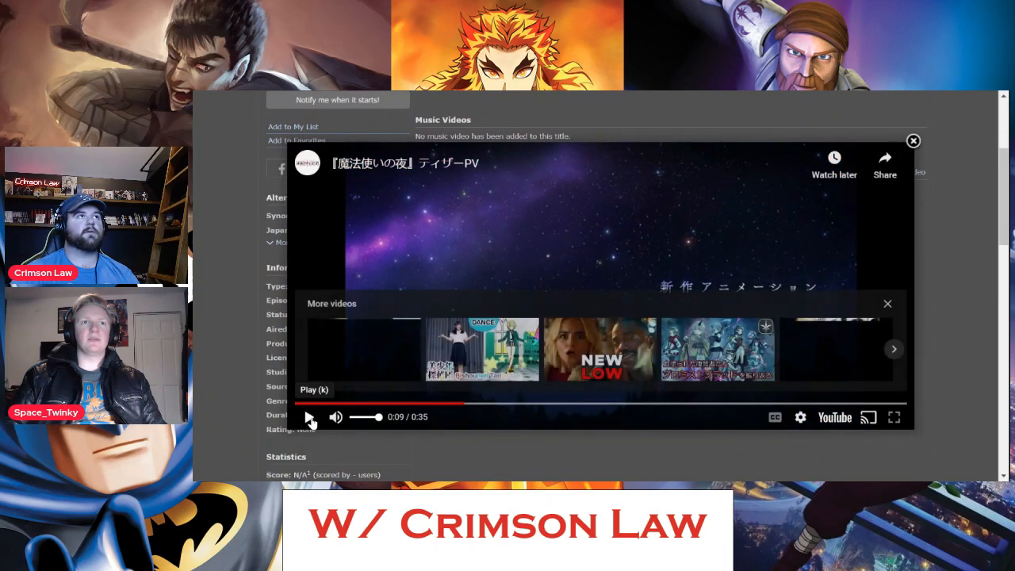
click(309, 417)
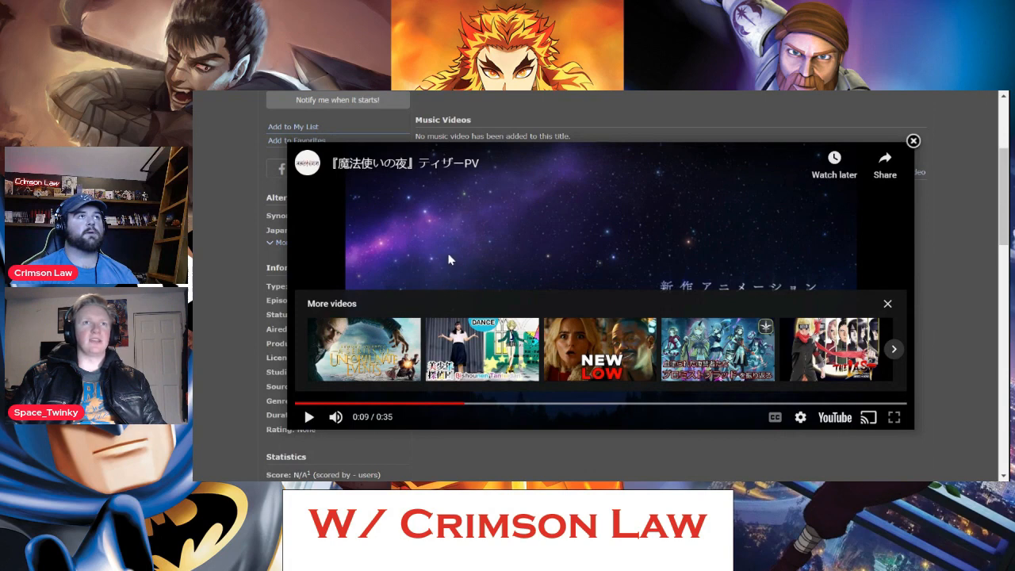
mouse_move(466, 260)
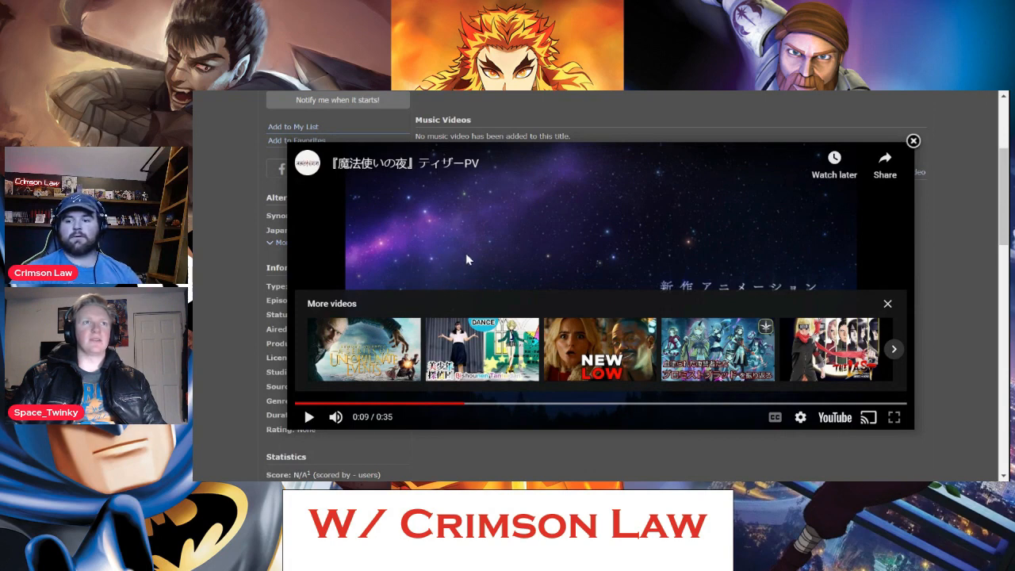
mouse_move(389, 242)
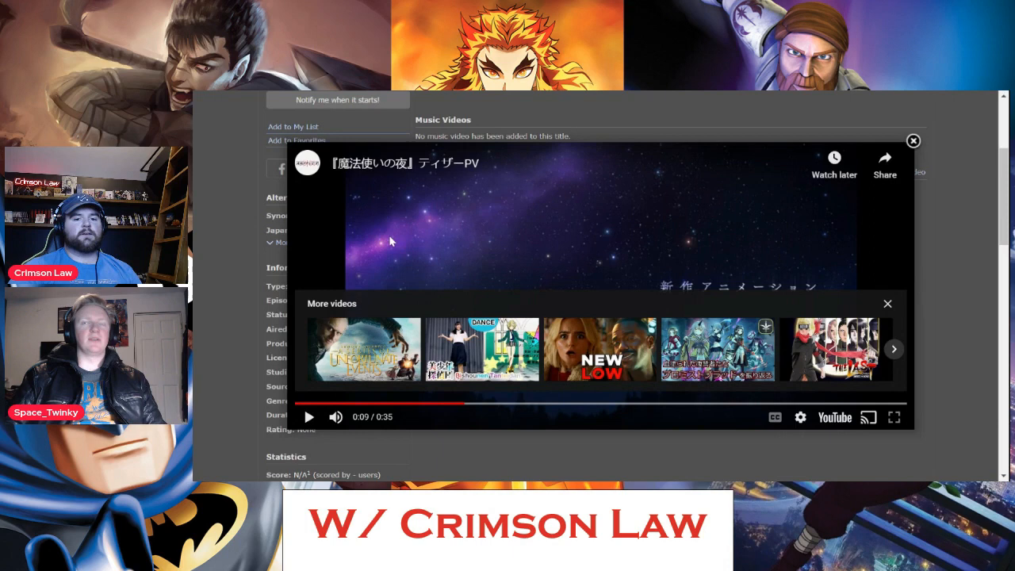
mouse_move(308, 417)
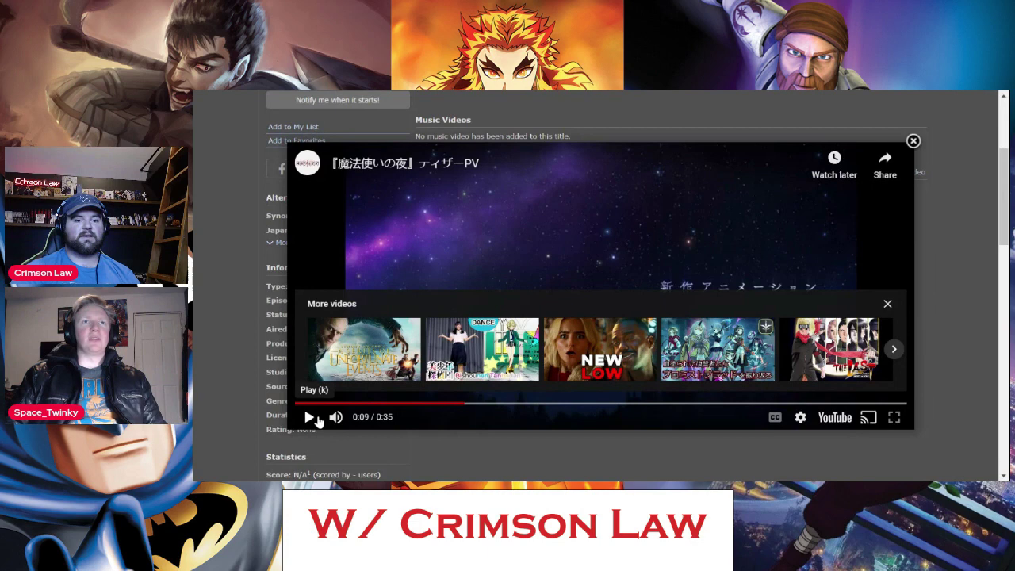
mouse_move(337, 418)
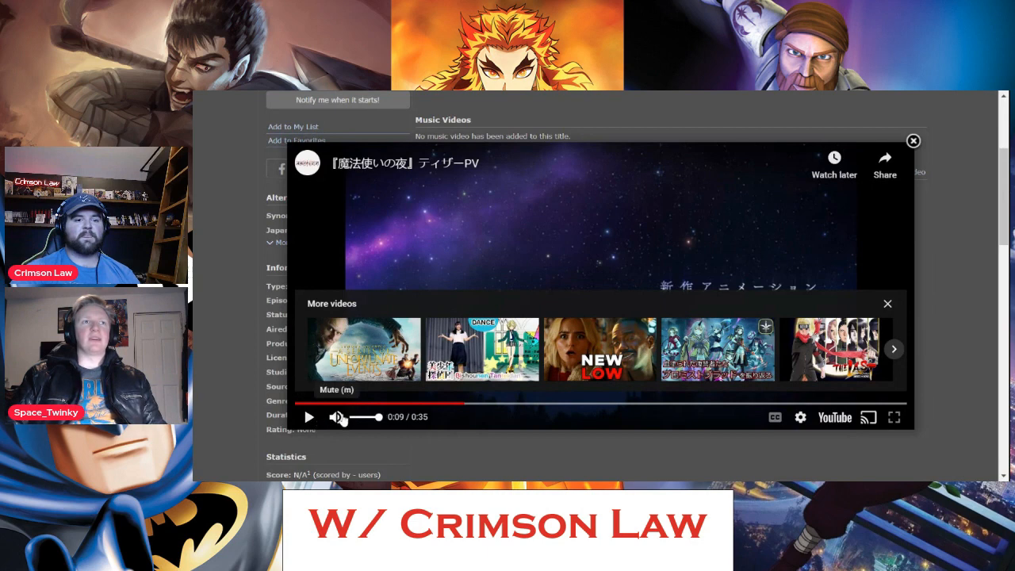
mouse_move(357, 418)
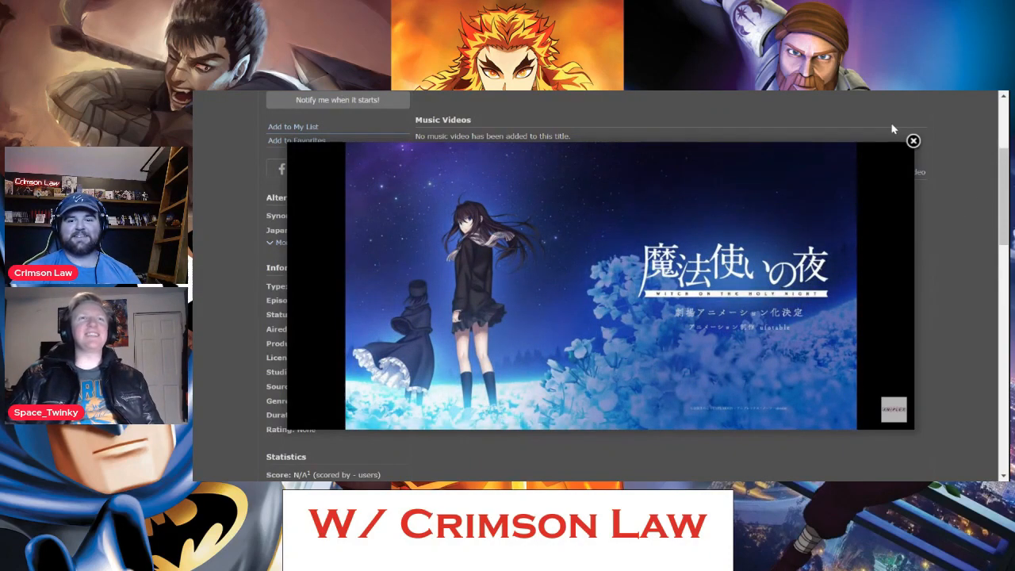
Close the Teaser PV overlay, open Teaser PV 2, and start playback
click(914, 142)
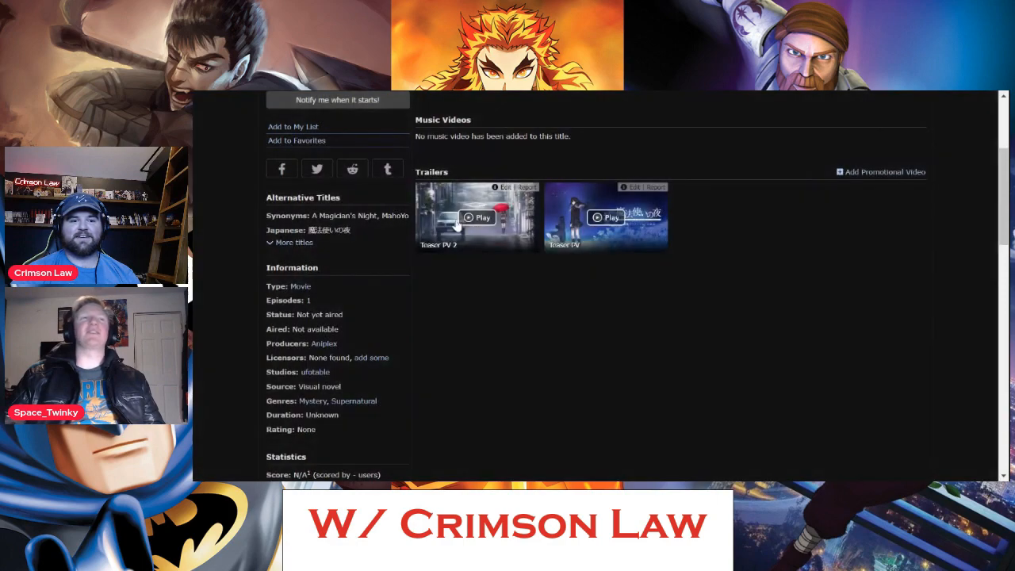
click(481, 218)
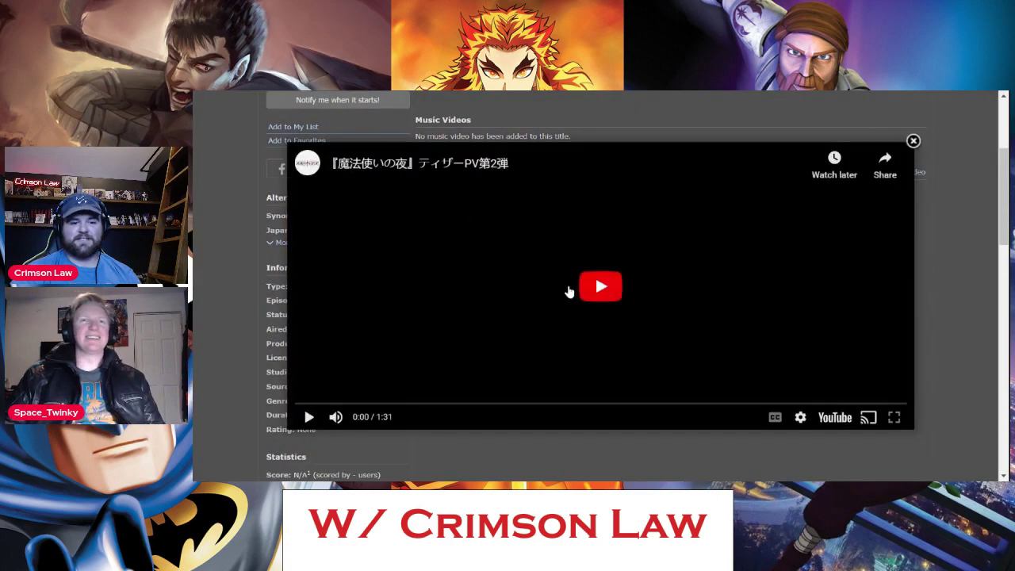
click(600, 287)
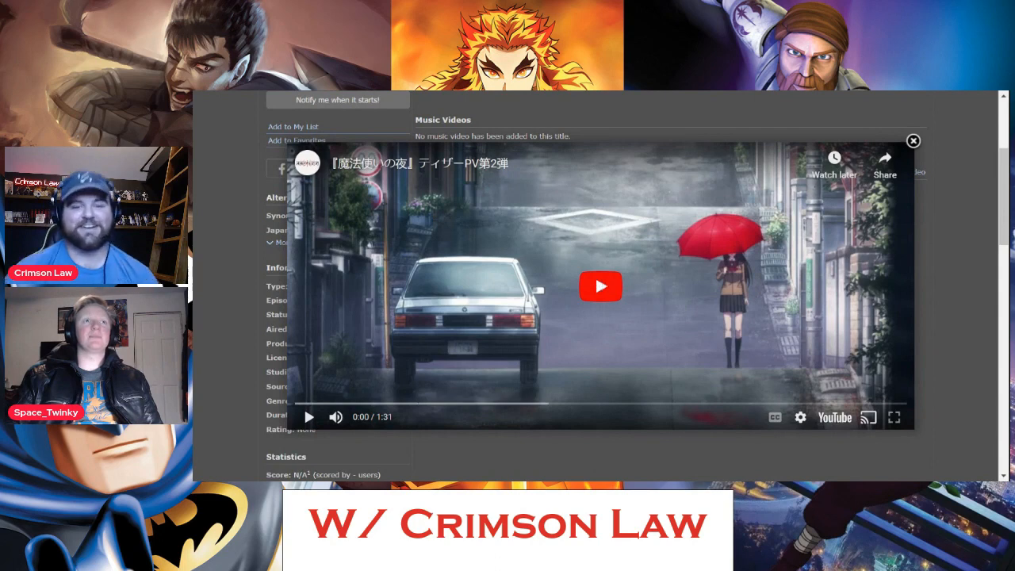
click(600, 286)
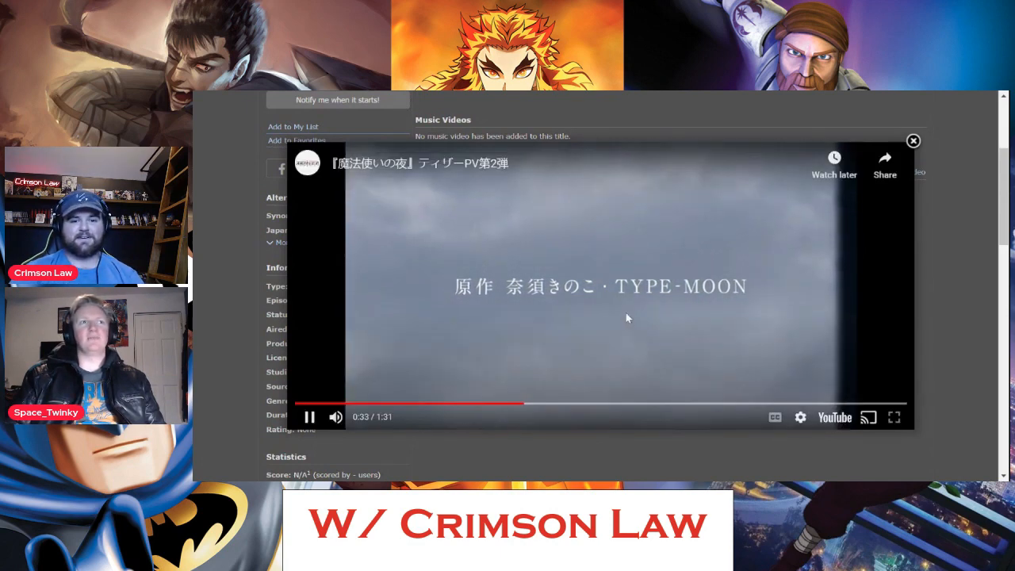
Pause Teaser PV 2, dismiss the More videos strip, then resume playback
click(310, 417)
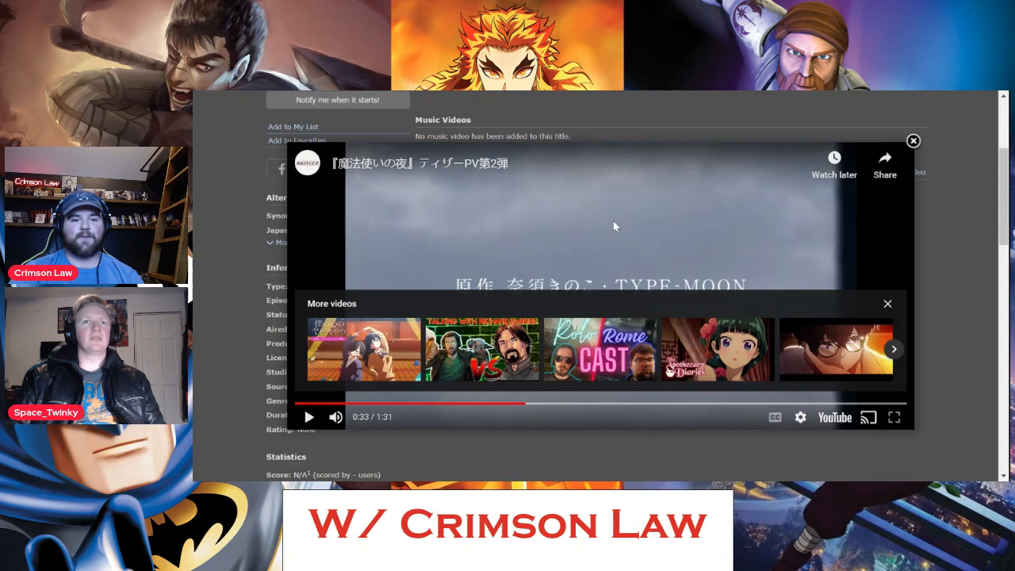
mouse_move(661, 275)
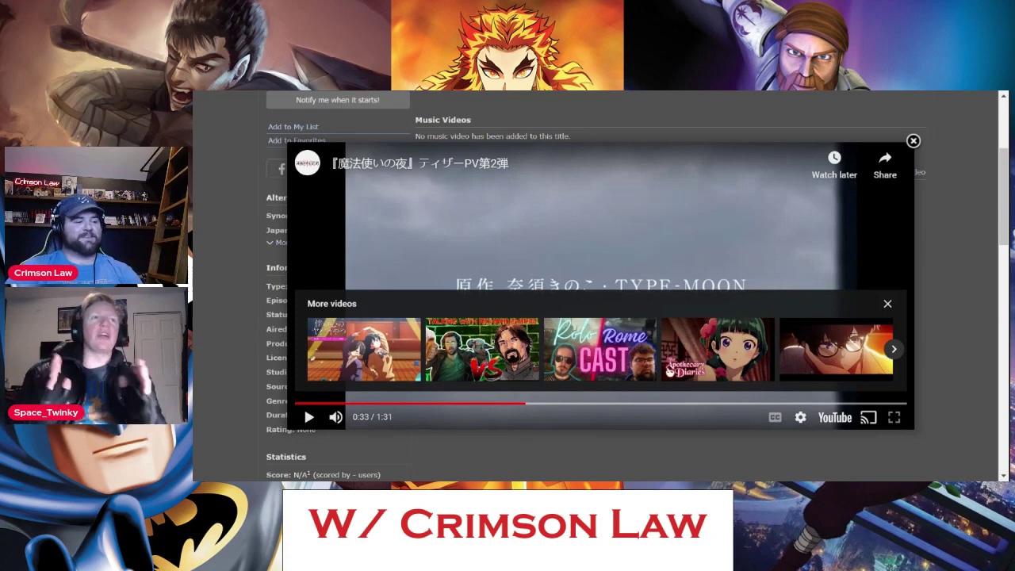
mouse_move(891, 311)
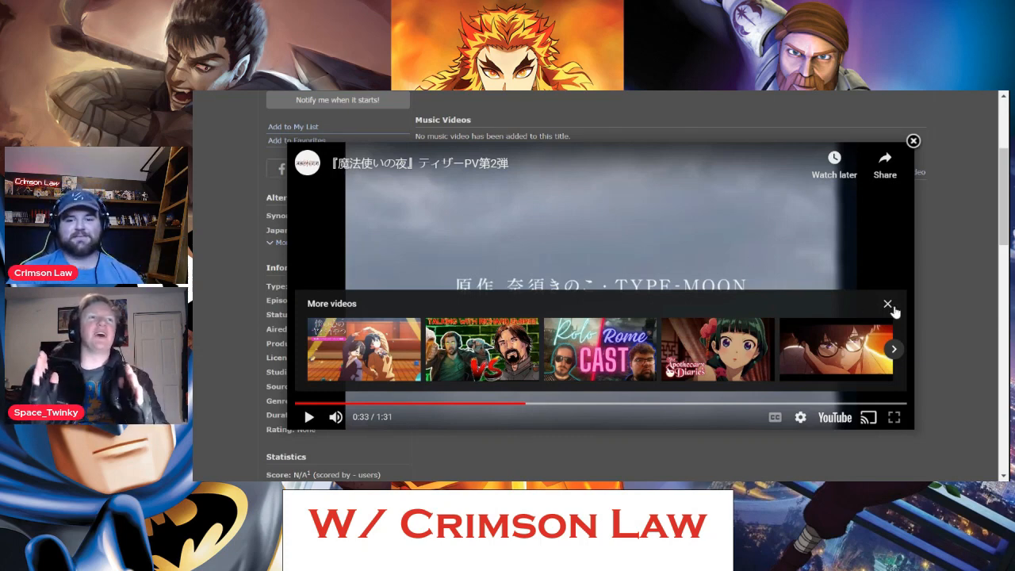
click(889, 304)
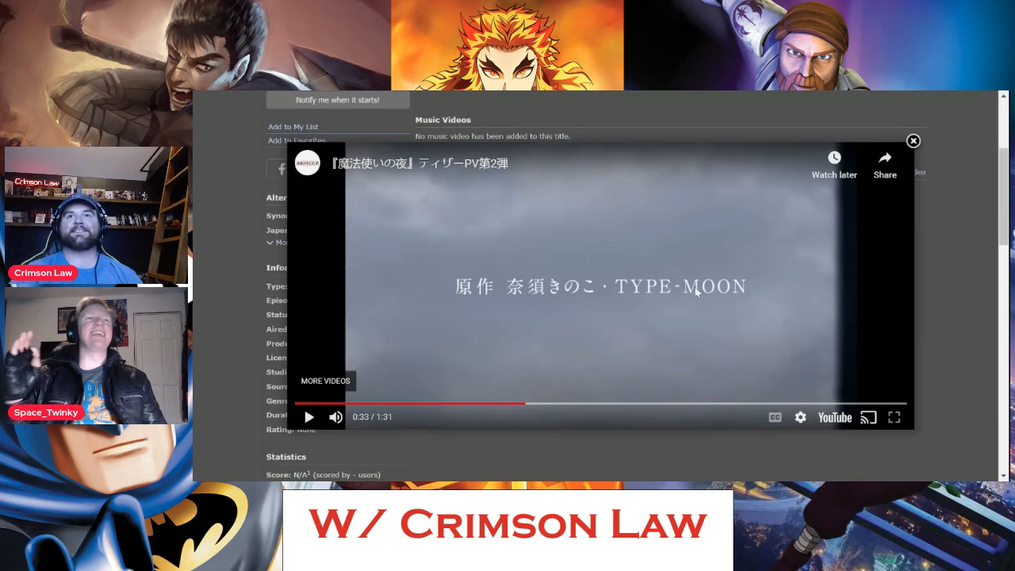
click(895, 417)
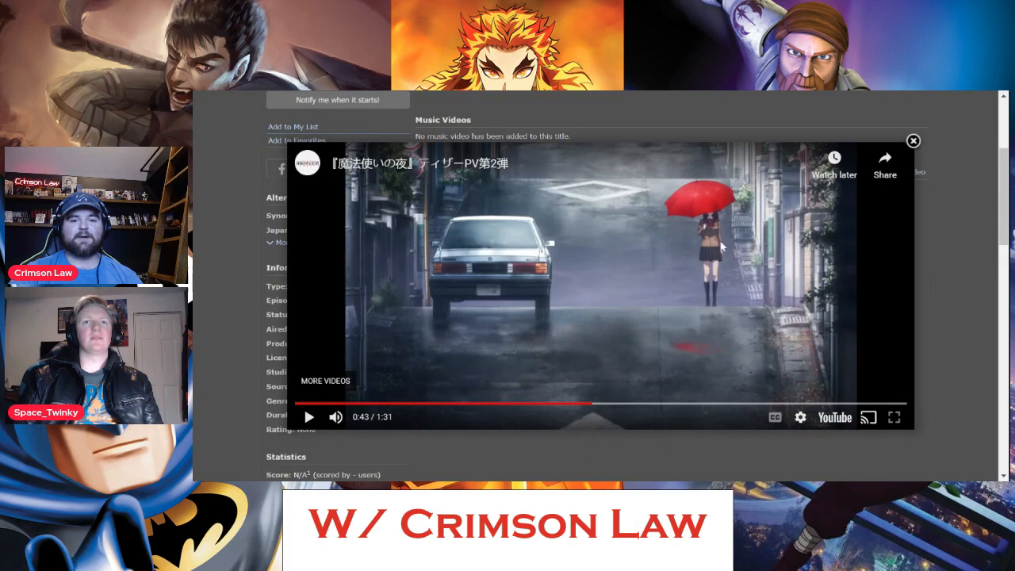
Resume Teaser PV 2 after it pauses, letting it run to 1:25
click(308, 417)
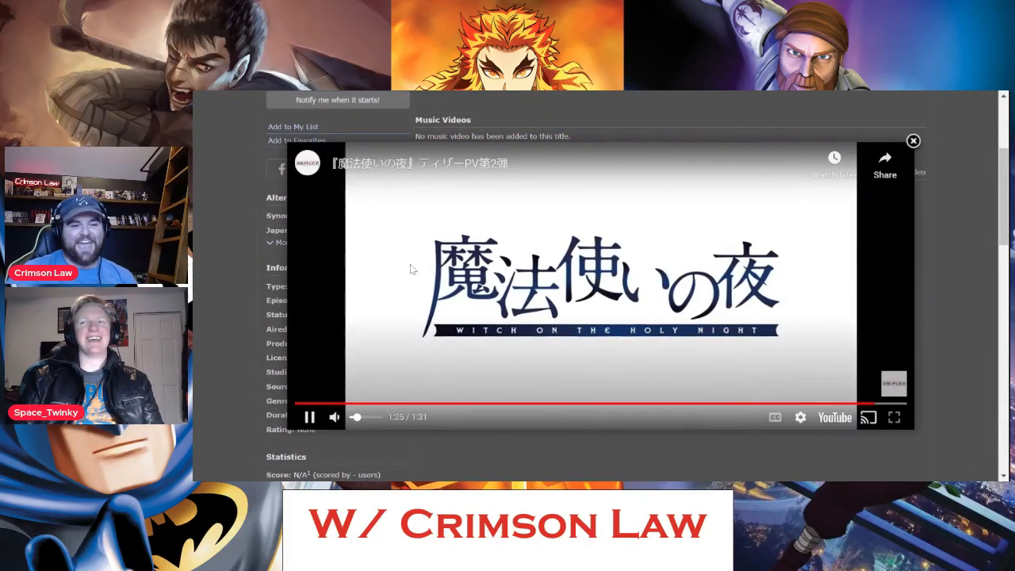
Pause Teaser PV 2 at 1:25 and close the video overlay
click(309, 417)
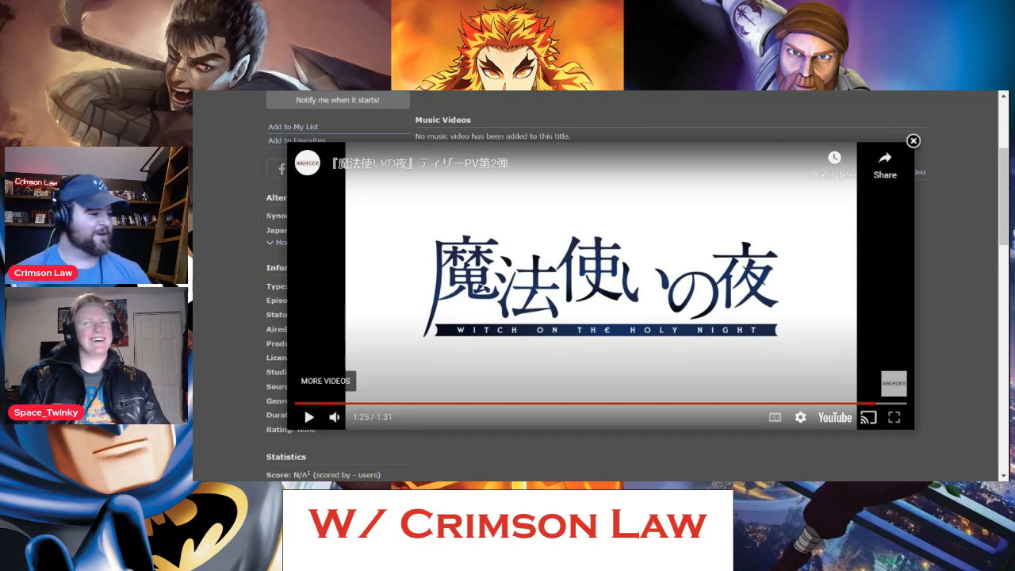
click(913, 140)
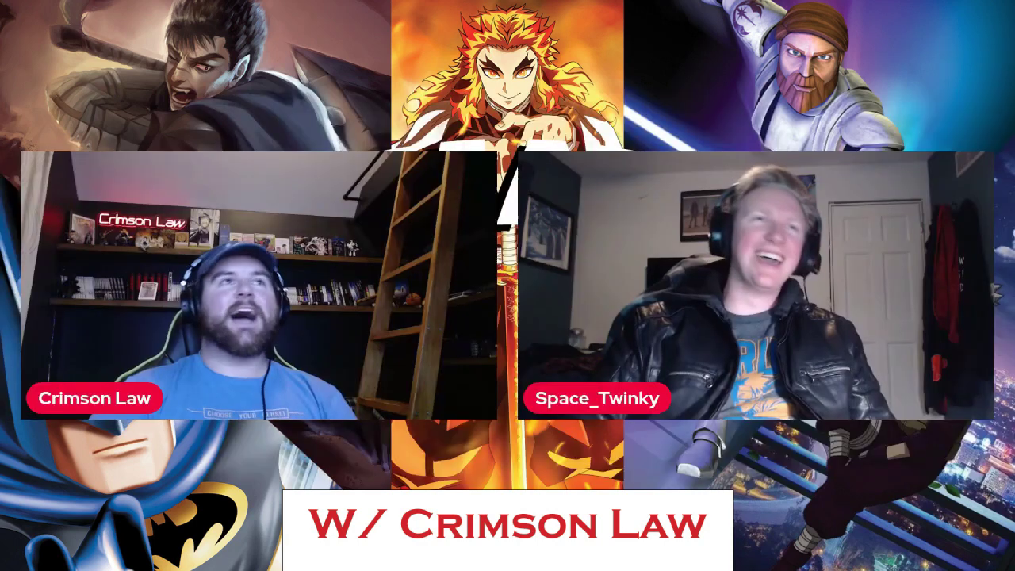